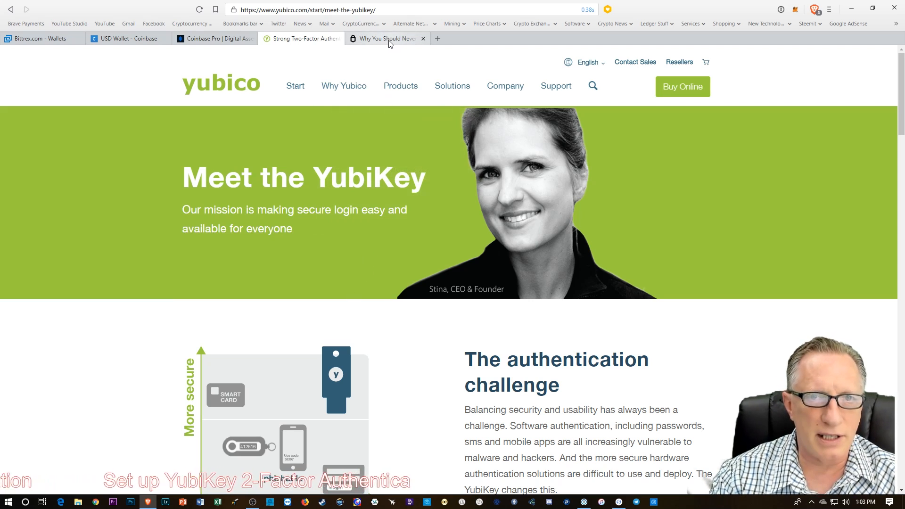
Switch to the Trezor article and highlight the subtitle terms U2F and TOTP (one-time password)
click(386, 39)
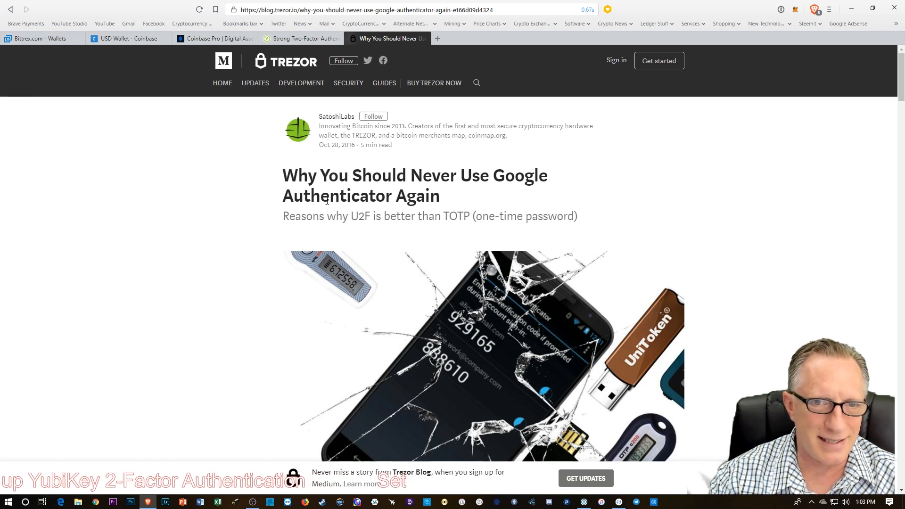
mouse_move(274, 241)
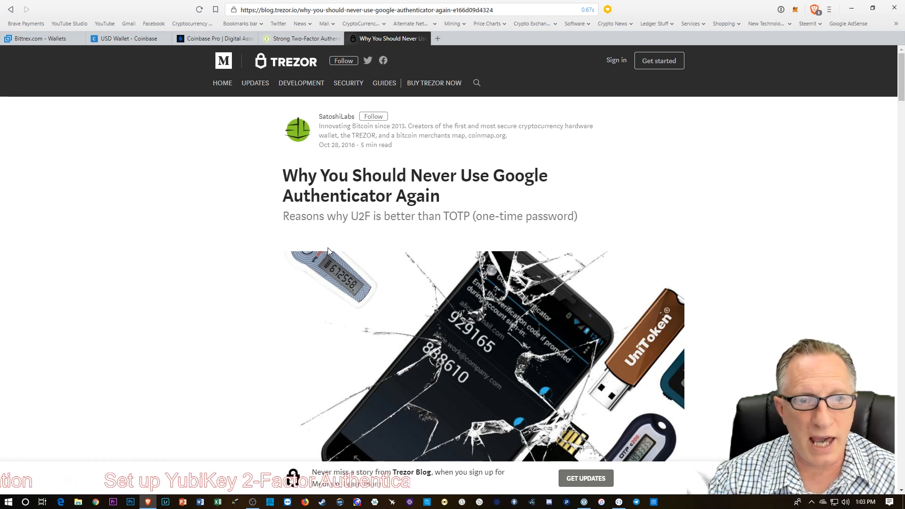
double_click(356, 216)
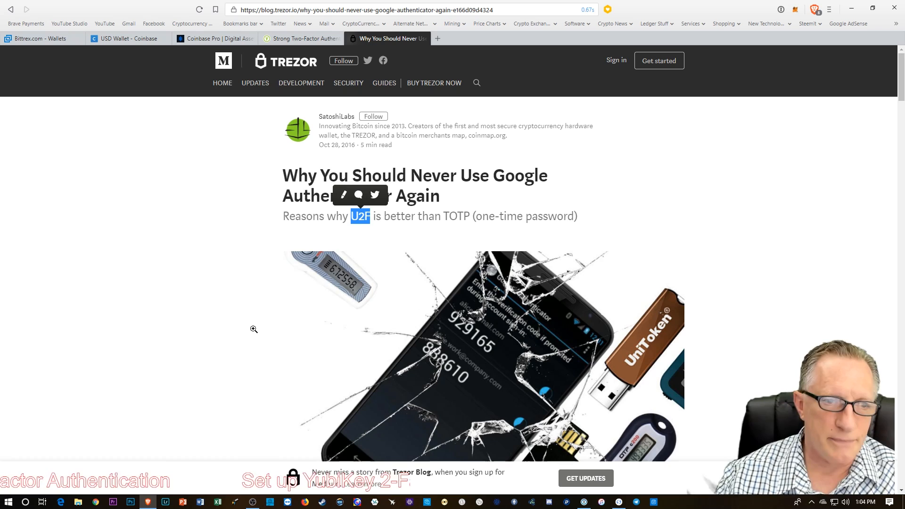
mouse_move(235, 299)
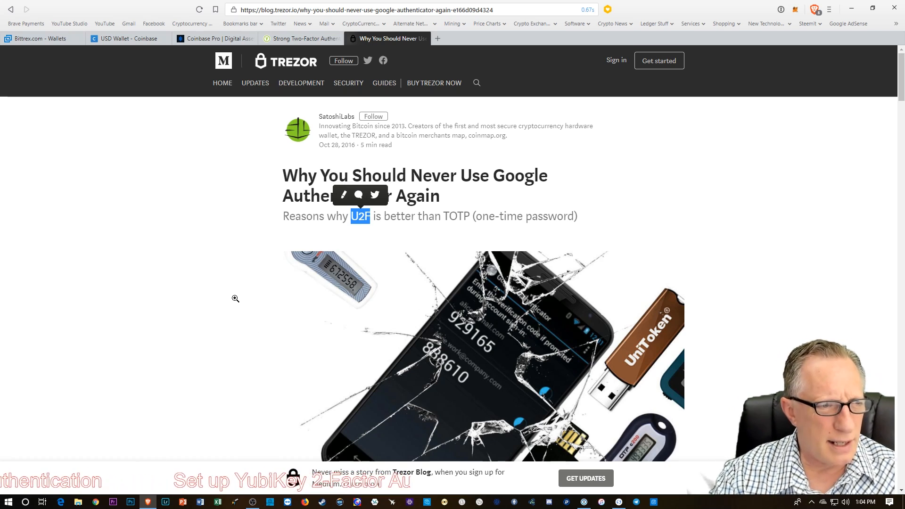
scroll(down, 3)
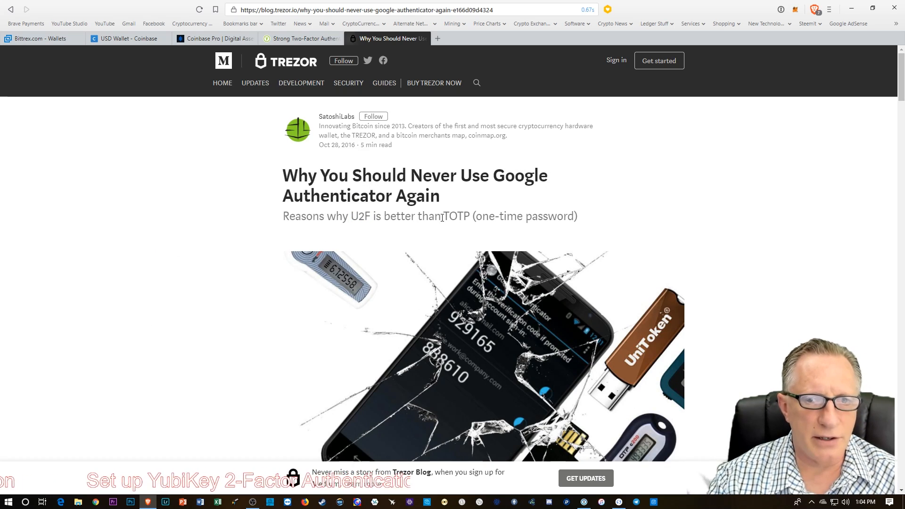
double_click(453, 215)
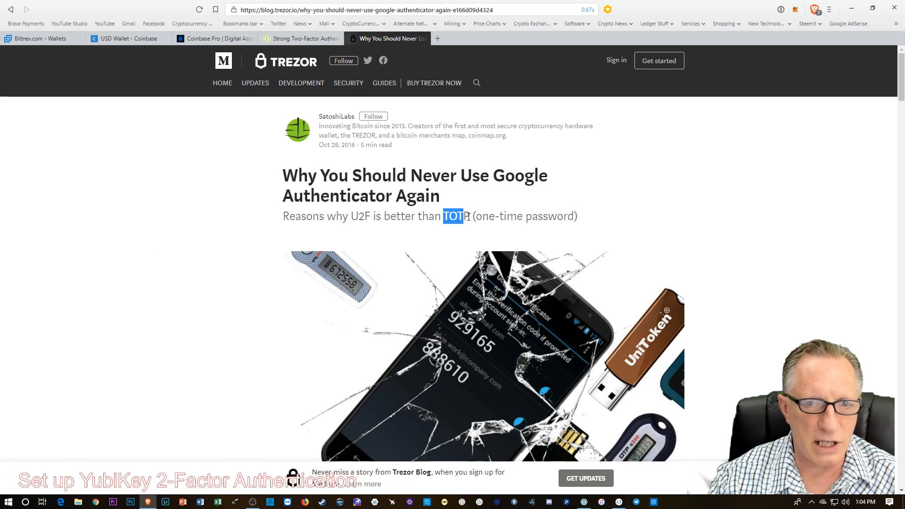
drag(457, 215, 569, 216)
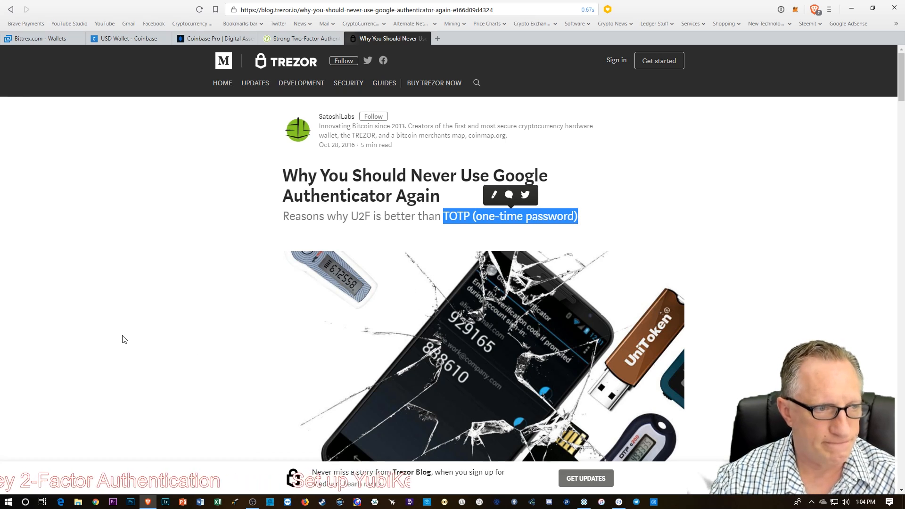
scroll(down, 3)
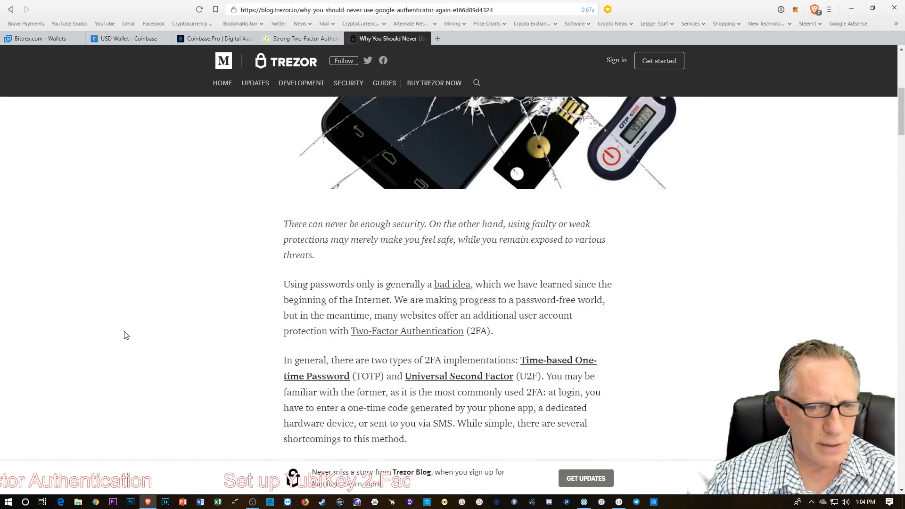
scroll(down, 3)
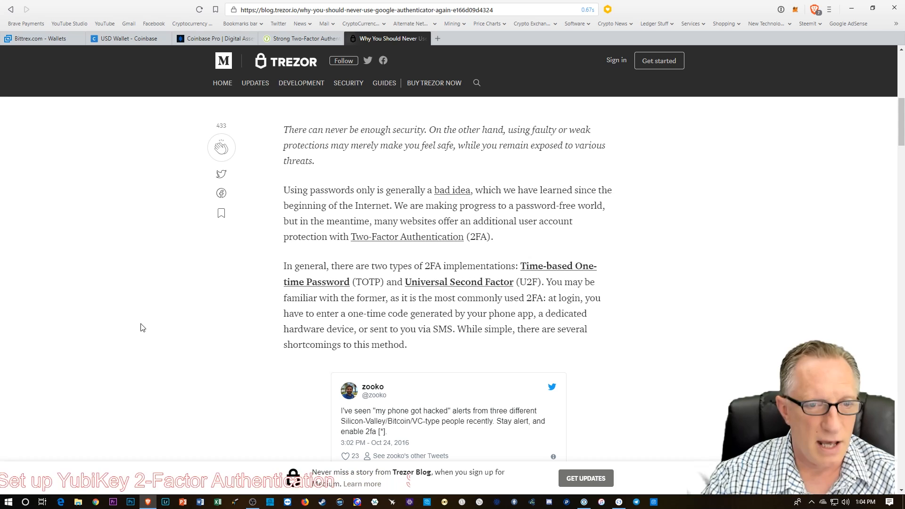
scroll(down, 3)
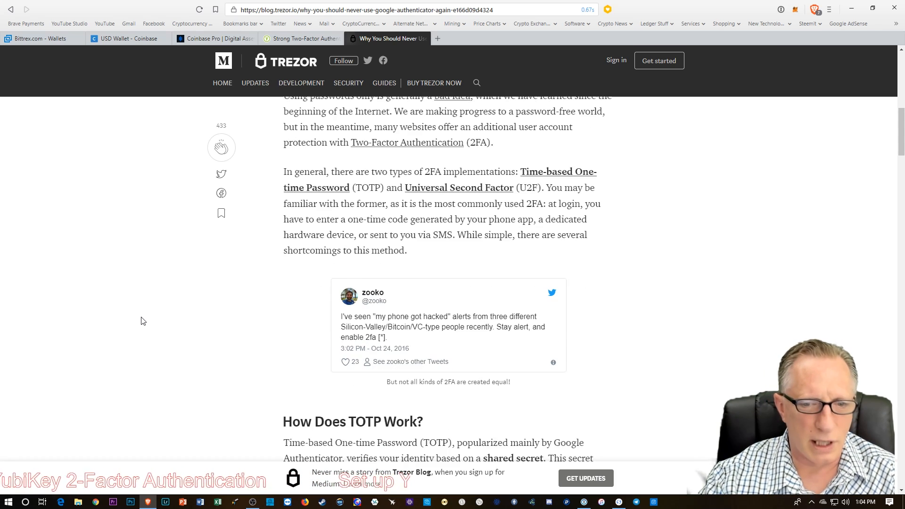
scroll(down, 3)
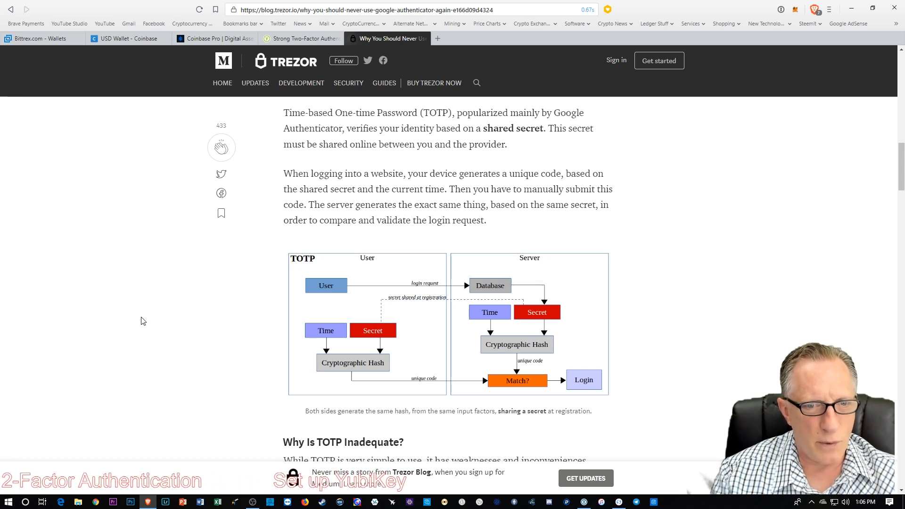
scroll(down, 3)
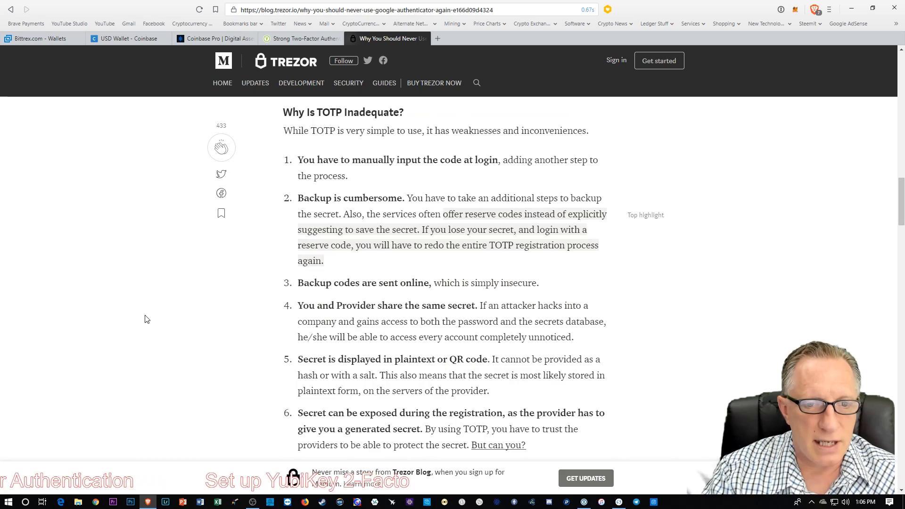
scroll(down, 3)
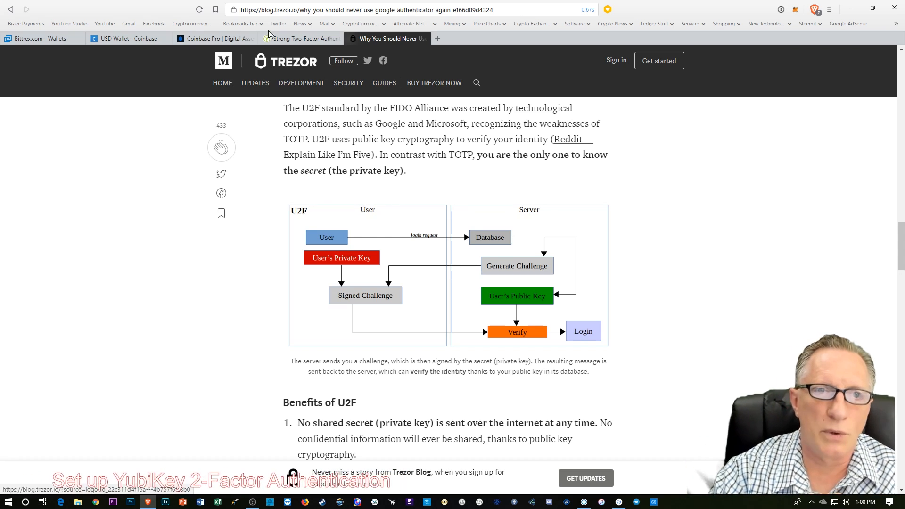
Switch to the Meet the YubiKey tab and scroll down past Proven at Google to the set-up card
click(300, 39)
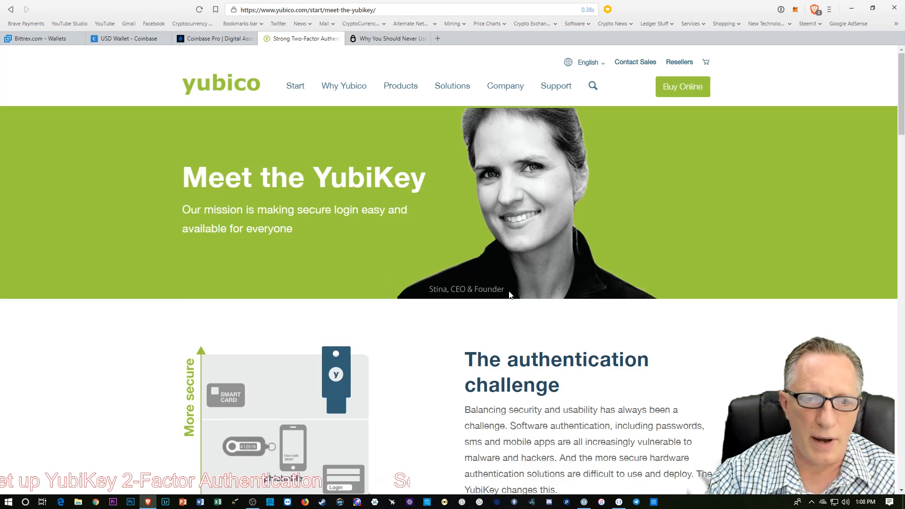
scroll(down, 3)
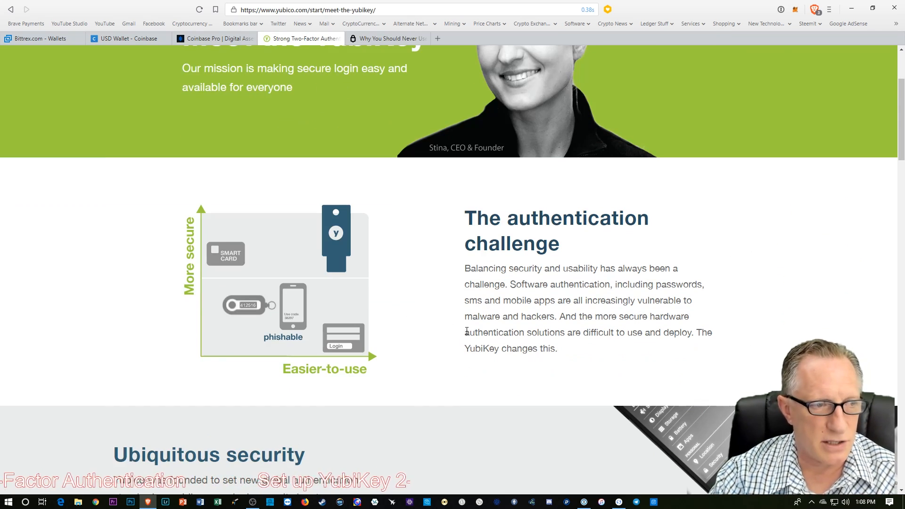
scroll(down, 3)
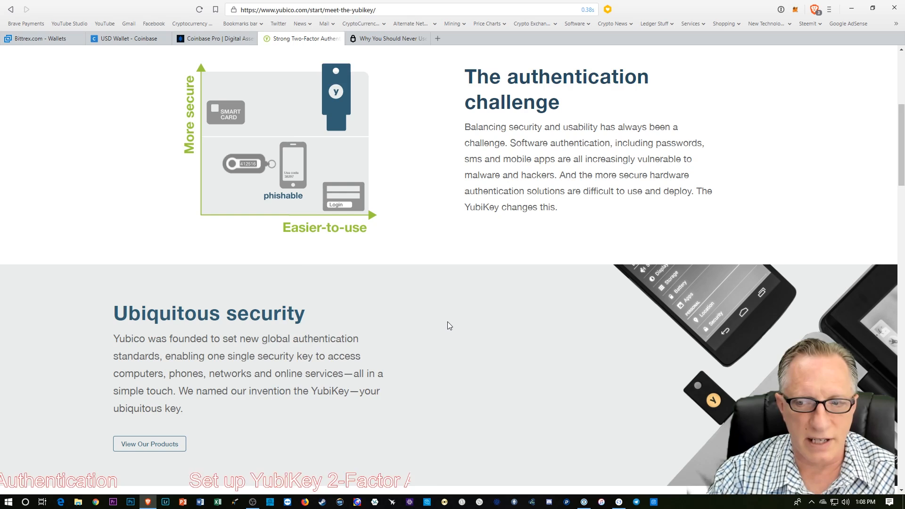
scroll(down, 3)
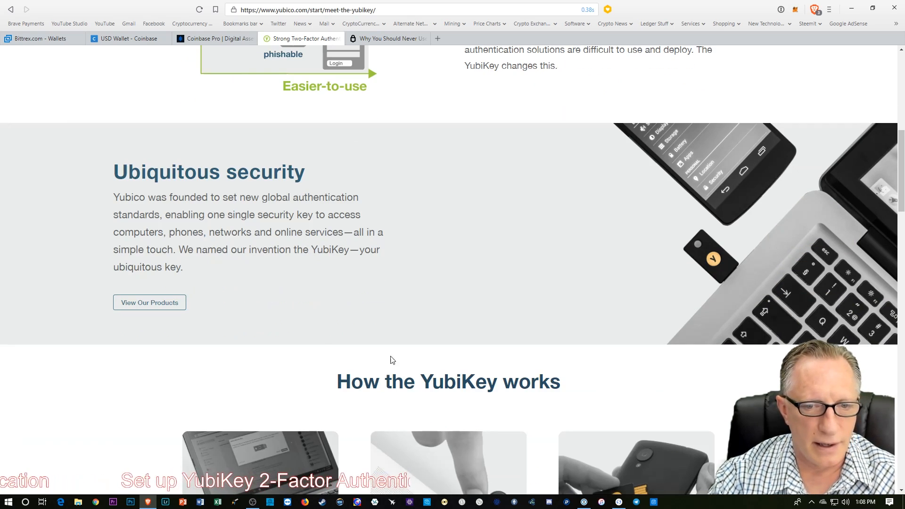
scroll(down, 3)
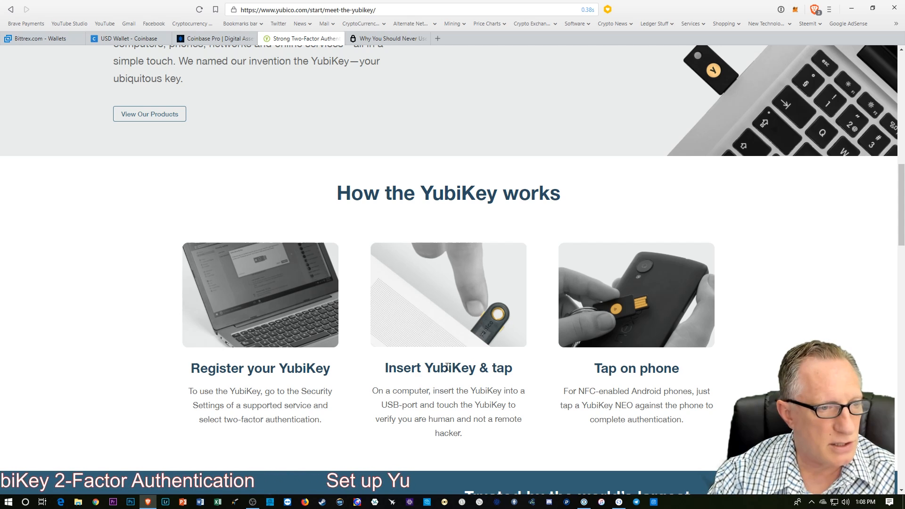
scroll(down, 3)
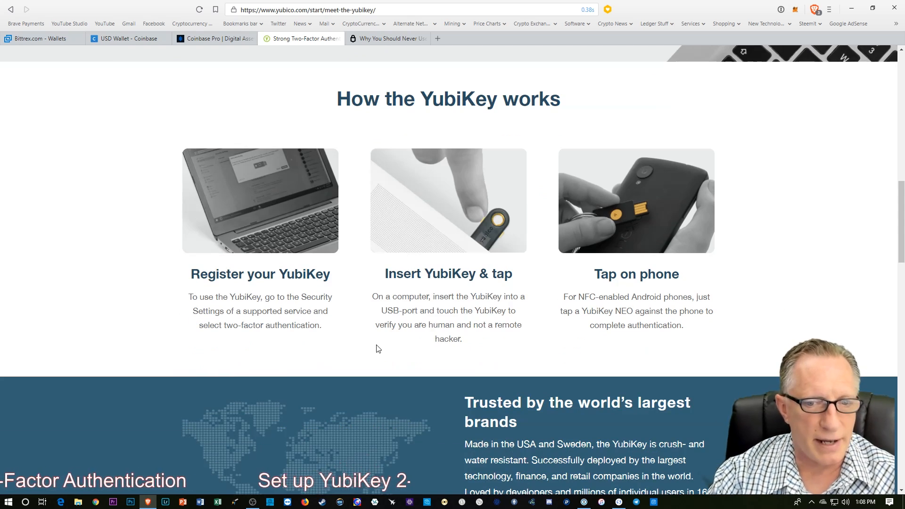
scroll(down, 3)
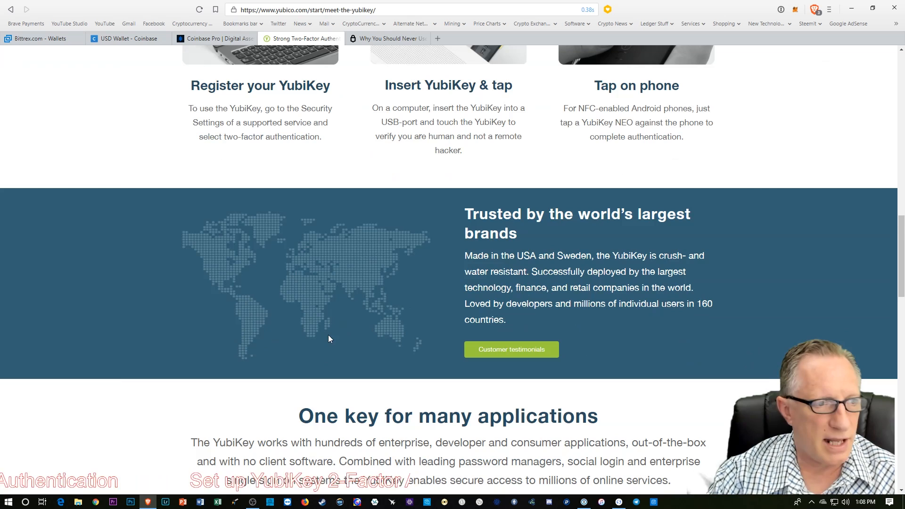
scroll(down, 3)
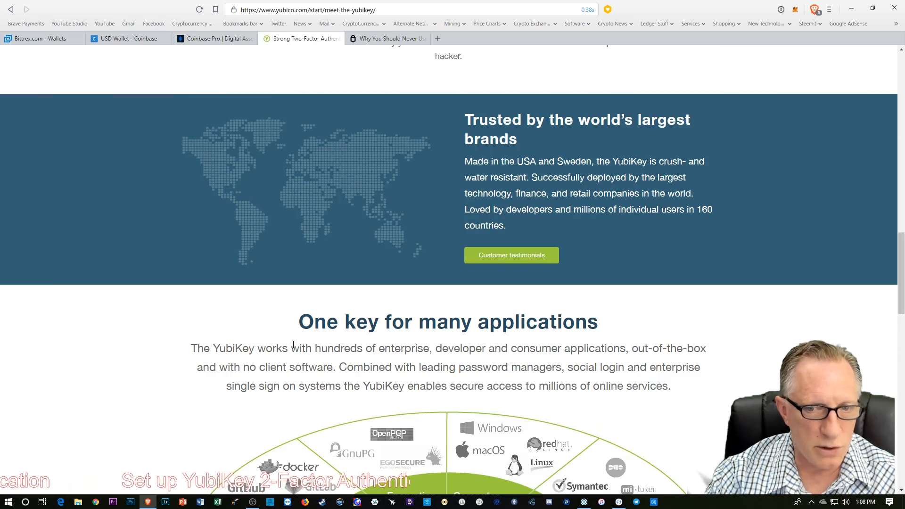
scroll(down, 3)
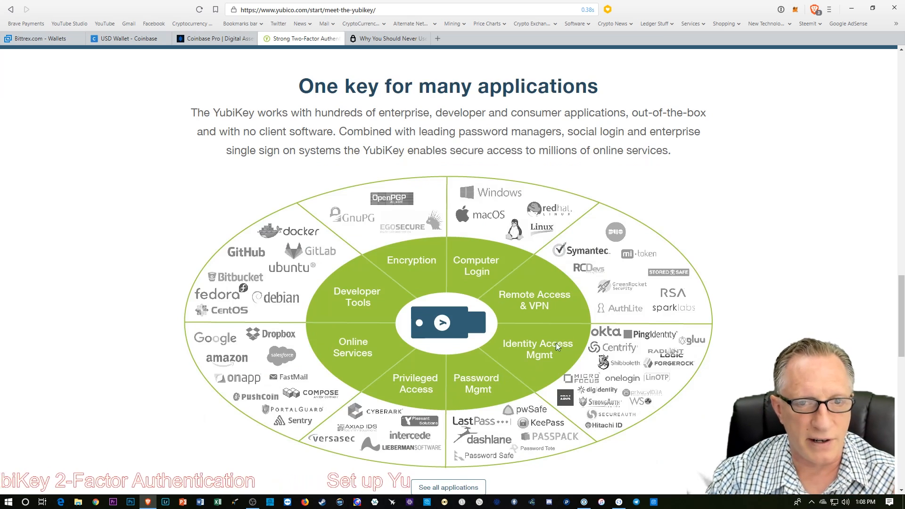
scroll(down, 3)
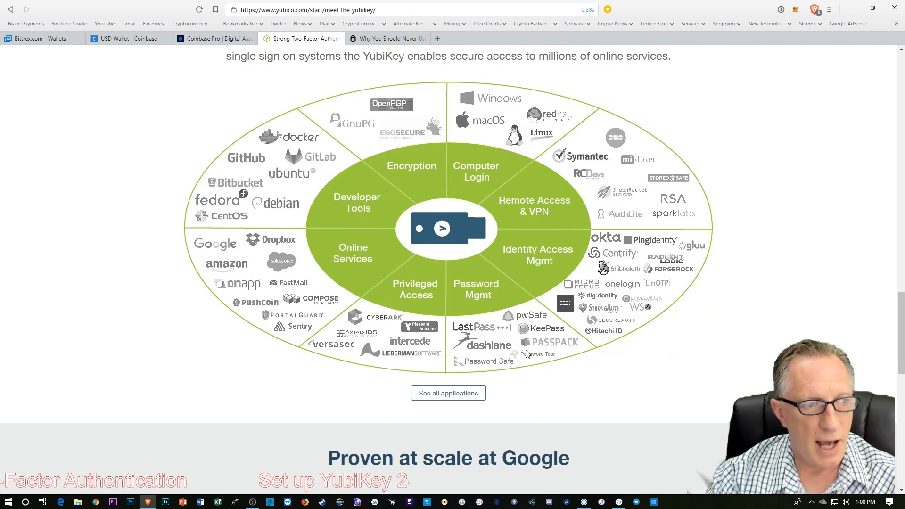
scroll(down, 3)
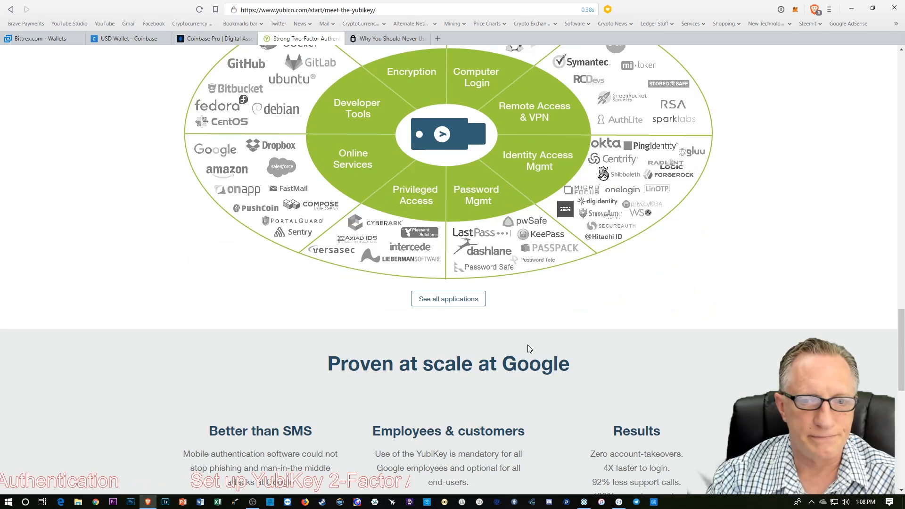
scroll(down, 3)
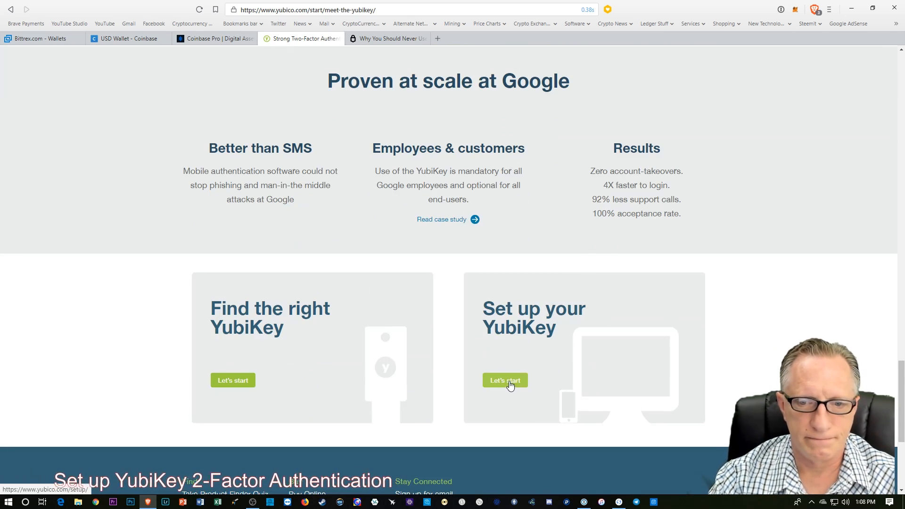
Launch the setup guide via Let's start and choose YubiKey 4 Series as the device
click(505, 380)
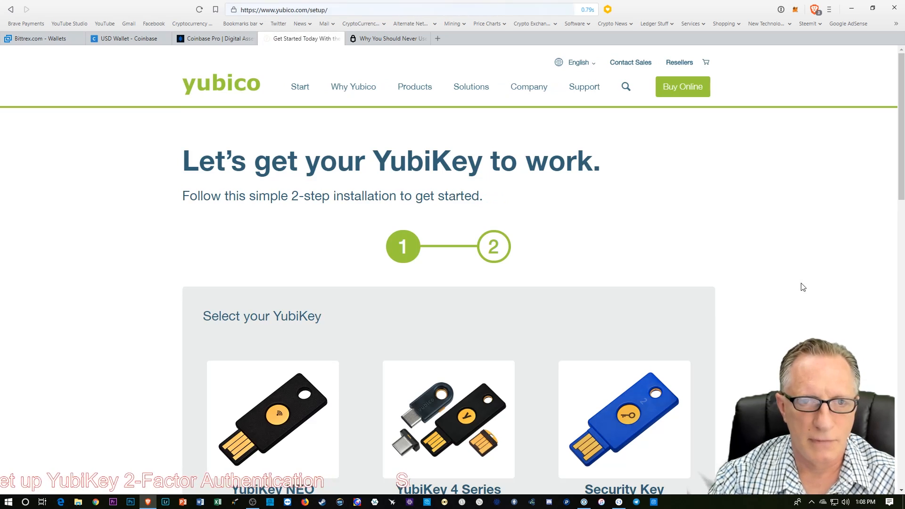
scroll(down, 3)
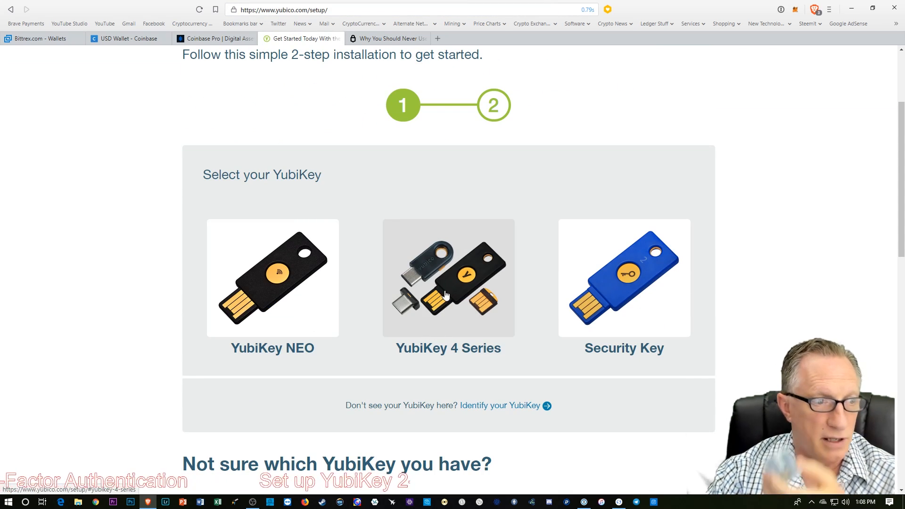
click(447, 277)
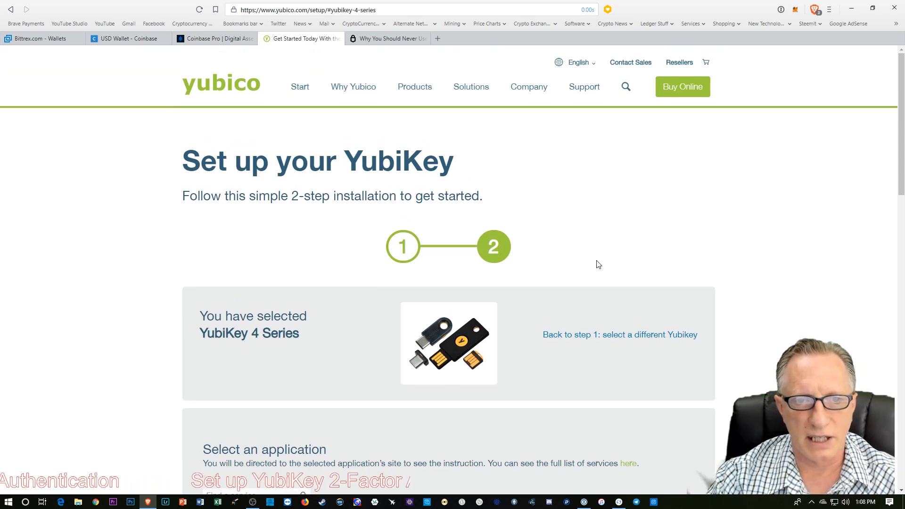
scroll(down, 3)
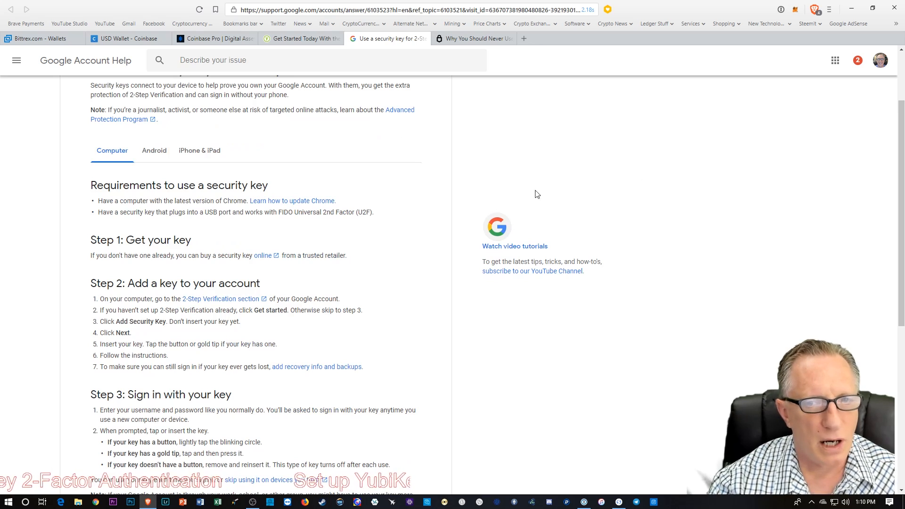
mouse_move(430, 285)
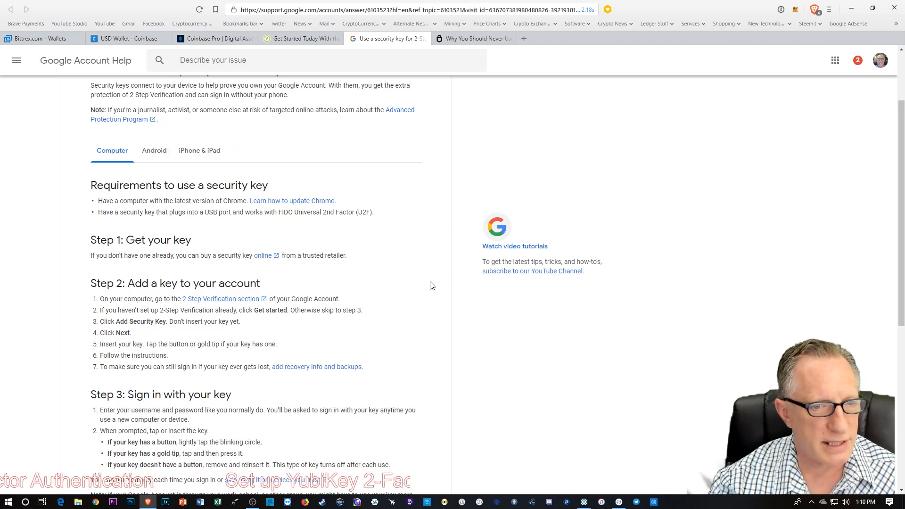
mouse_move(224, 331)
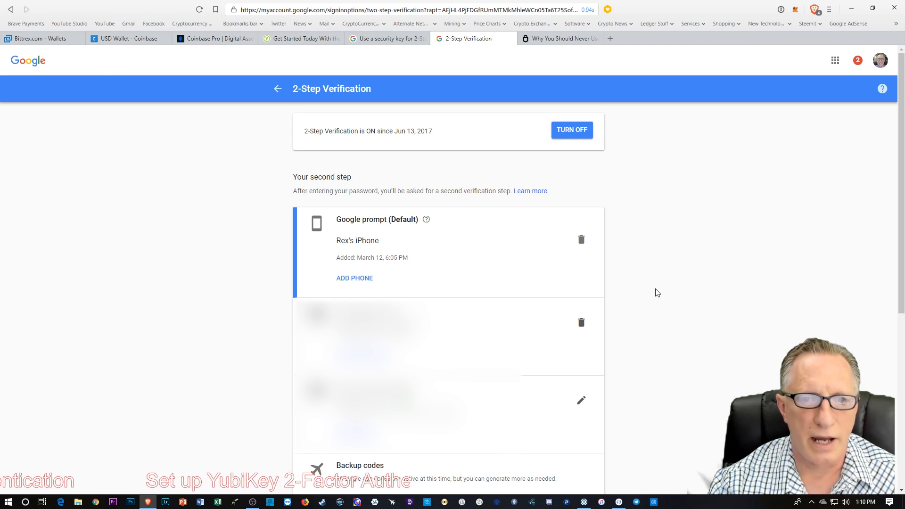
Scroll the 2-Step Verification page down to its Security Key card
scroll(down, 3)
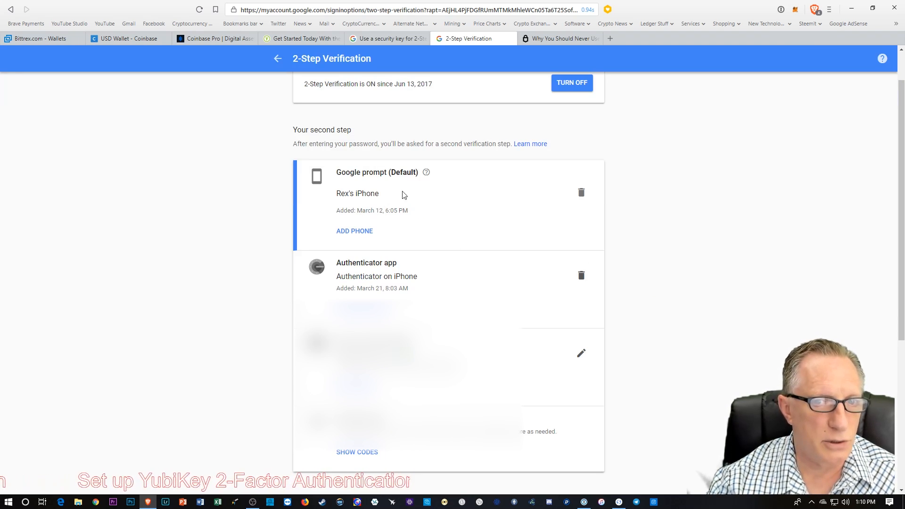
mouse_move(461, 221)
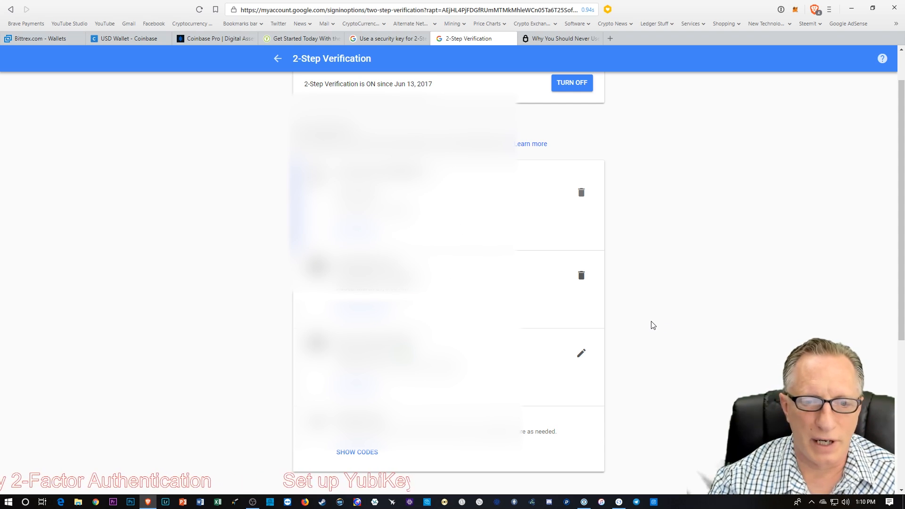
scroll(down, 3)
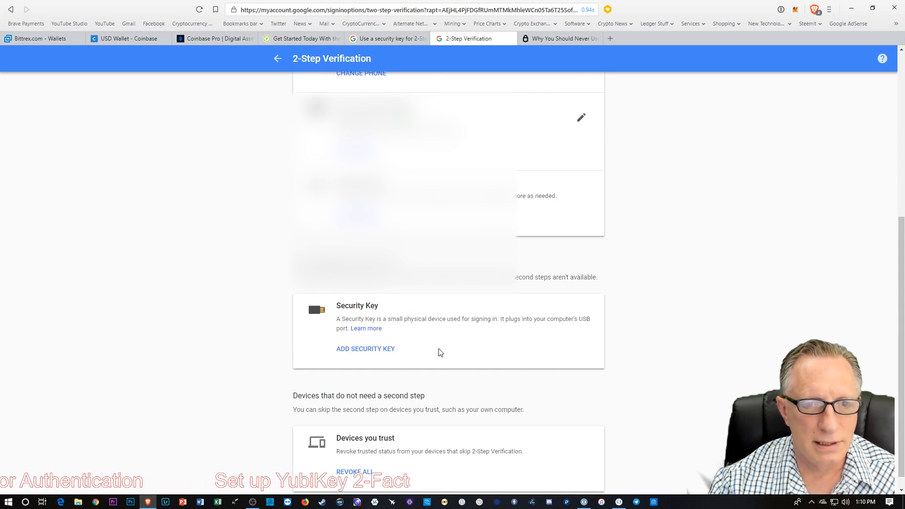
mouse_move(306, 358)
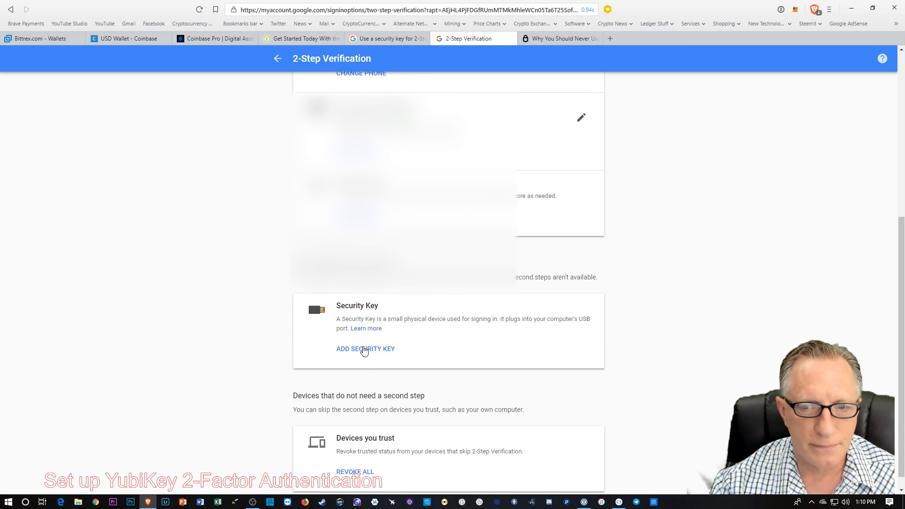
Add a security key, confirm the inserted YubiKey, and begin naming it 'Yuibi…'
click(366, 348)
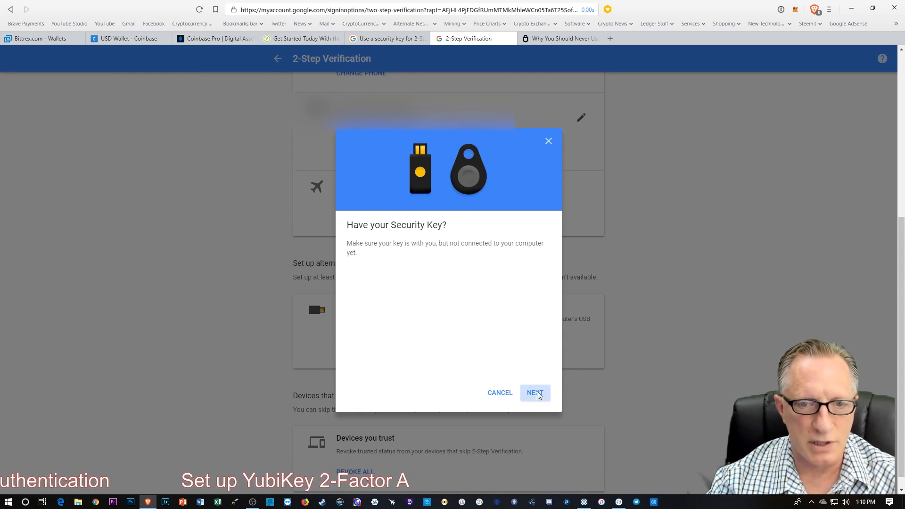
click(533, 392)
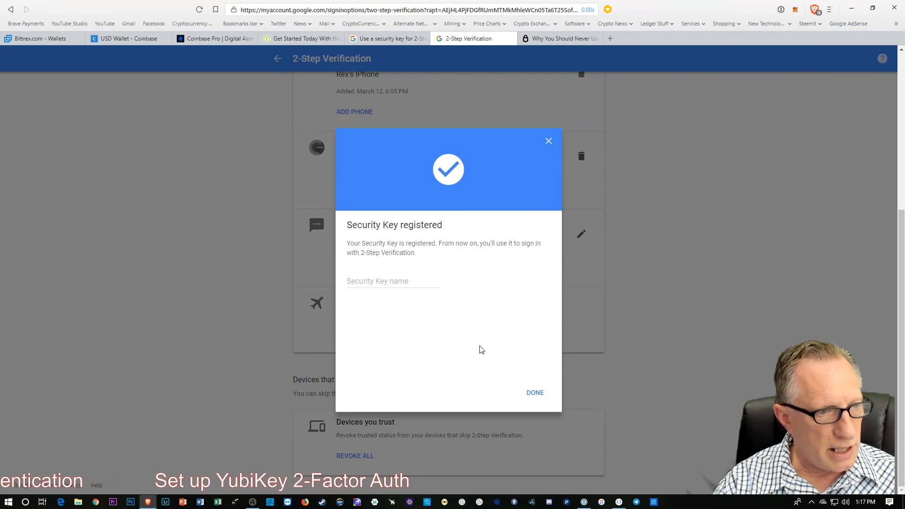
click(534, 392)
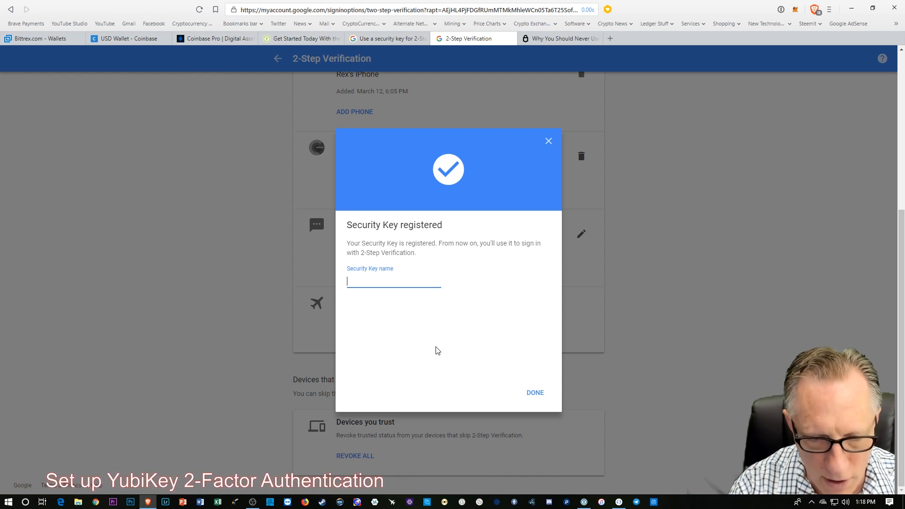
text(YuibiKey 4)
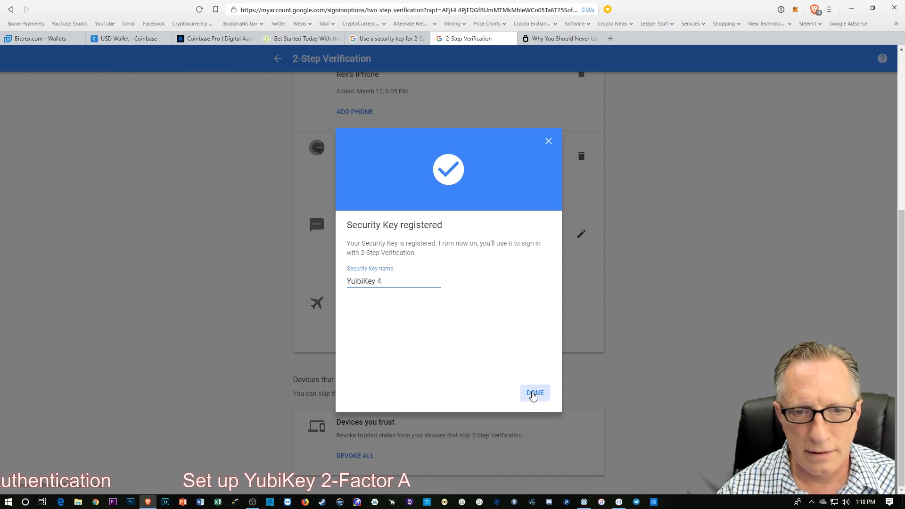
Finish the YuibiKey 4 registration, then scroll the yubico.com service grid down to Kraken
click(533, 392)
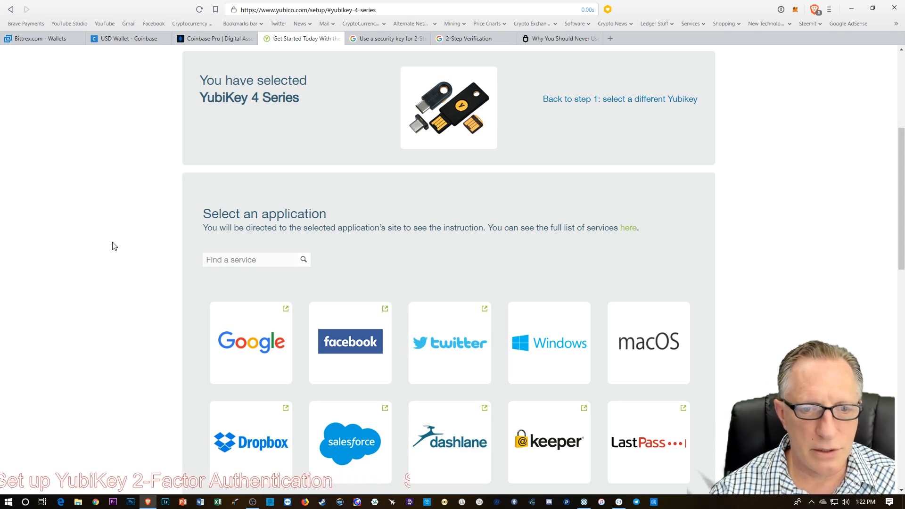
scroll(down, 3)
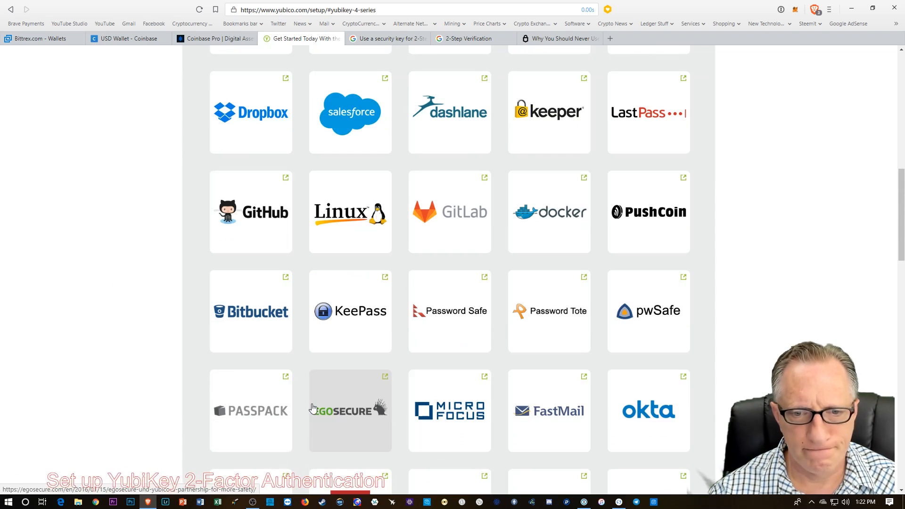
scroll(down, 3)
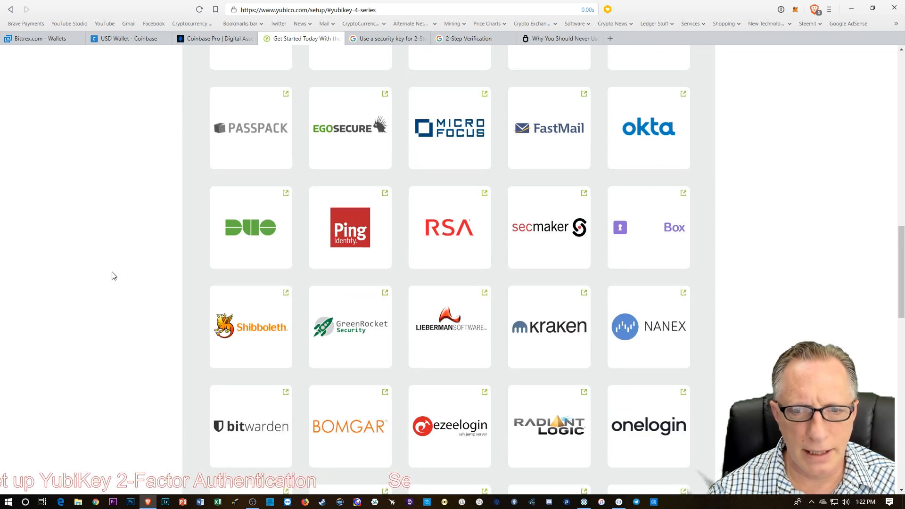
mouse_move(33, 269)
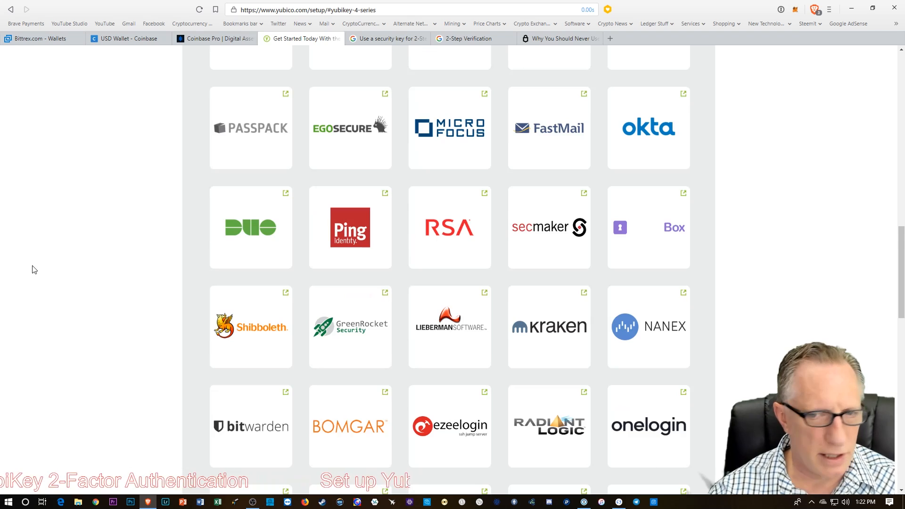
mouse_move(572, 337)
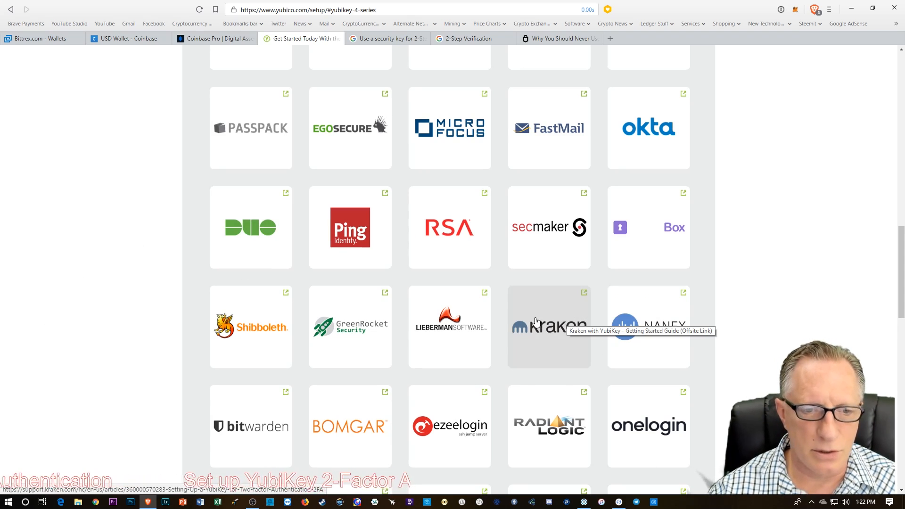
Follow the Kraken setup link and log into the Kraken account to its trading overview
click(549, 326)
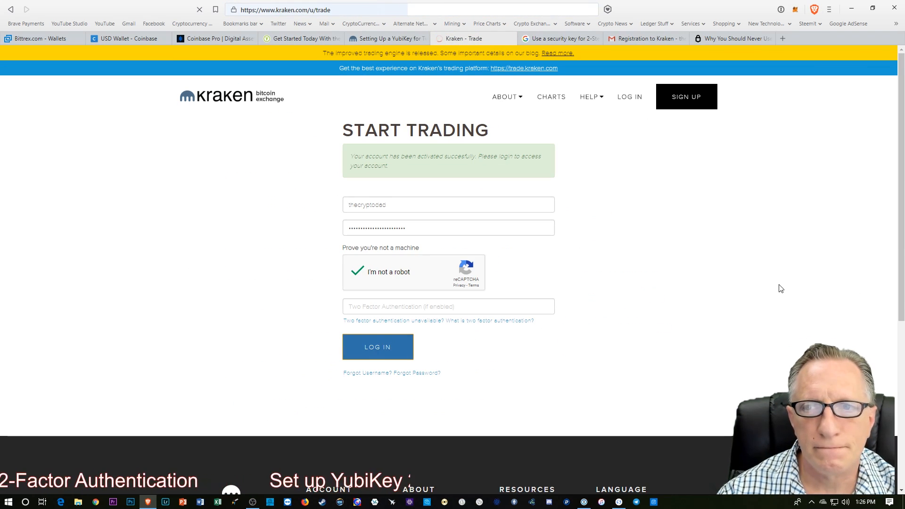
click(377, 347)
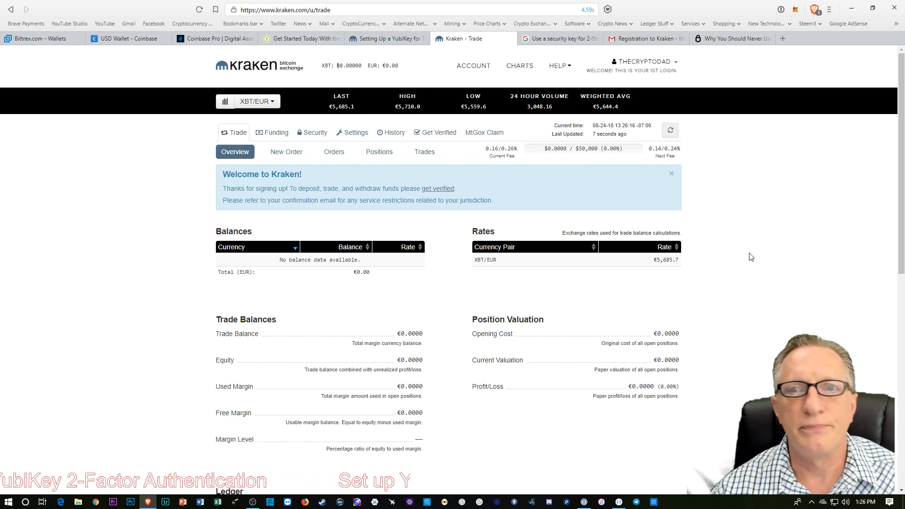
mouse_move(853, 196)
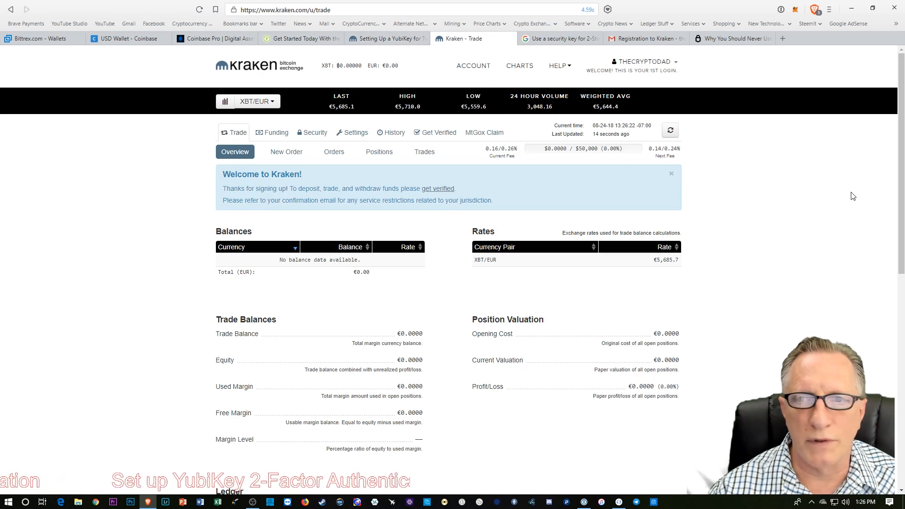
click(644, 61)
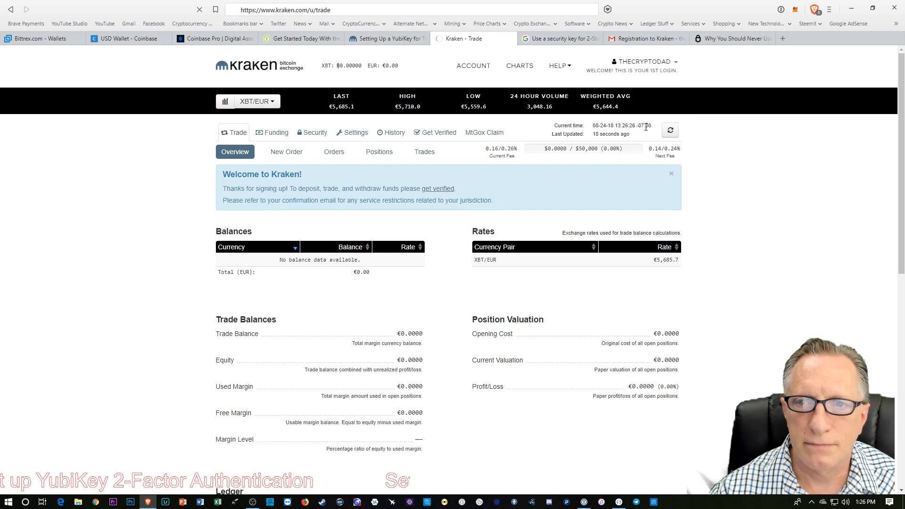
In Security settings, switch login two-factor authentication on with Yubikey as the method
click(315, 132)
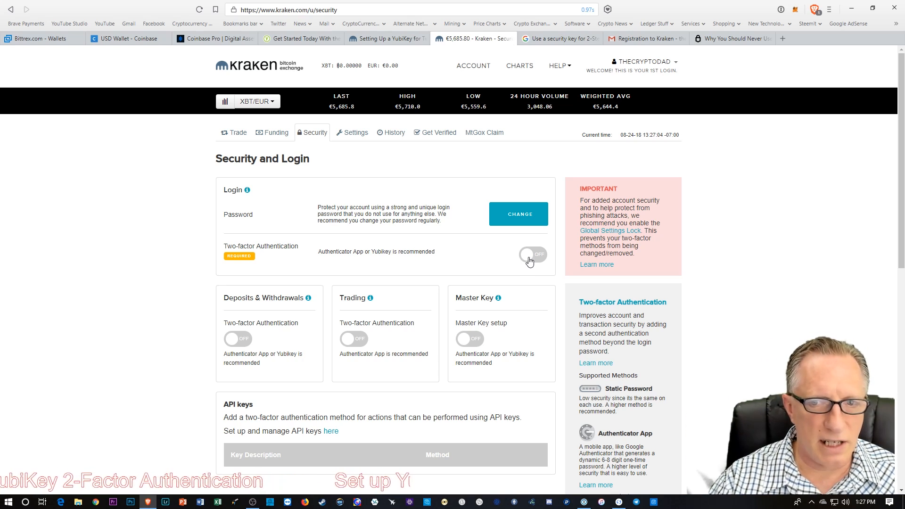
click(529, 254)
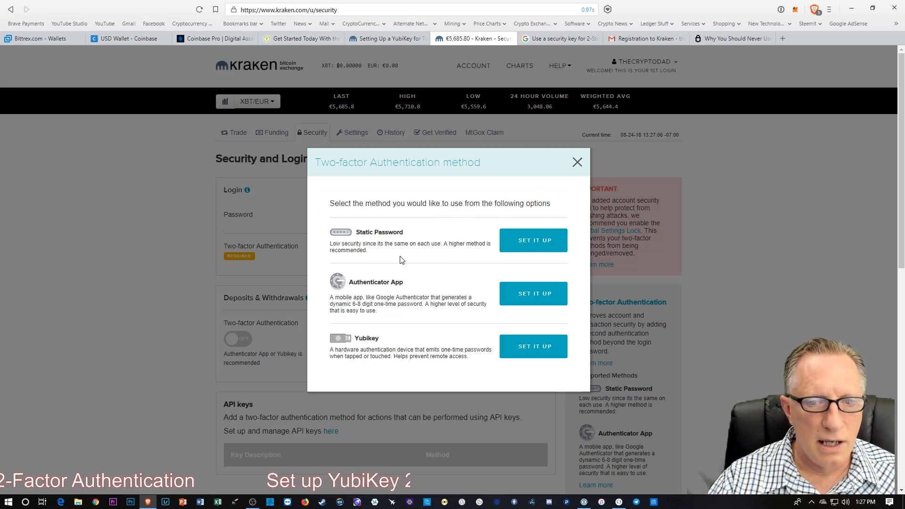
mouse_move(531, 345)
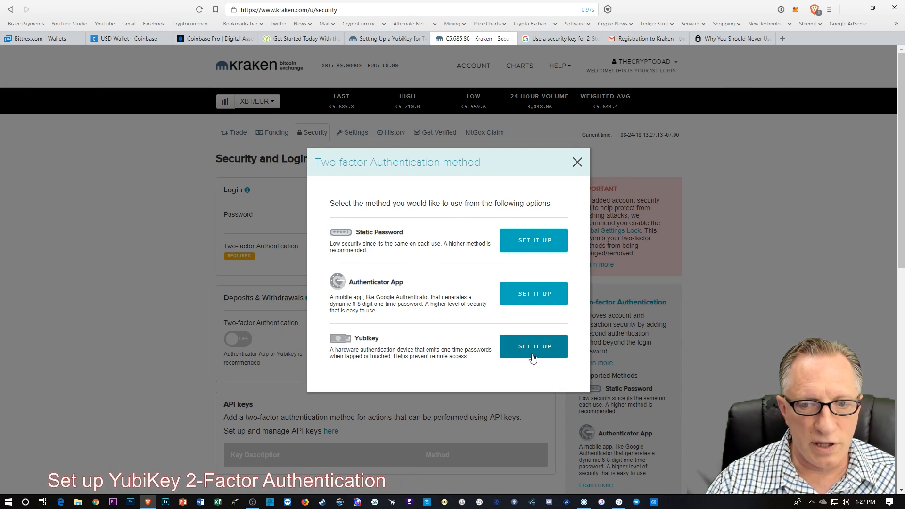
click(532, 346)
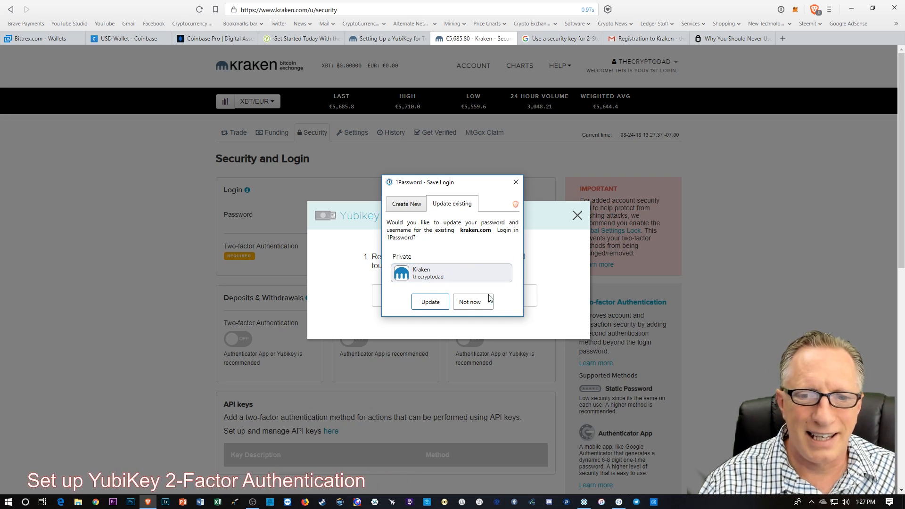
click(472, 301)
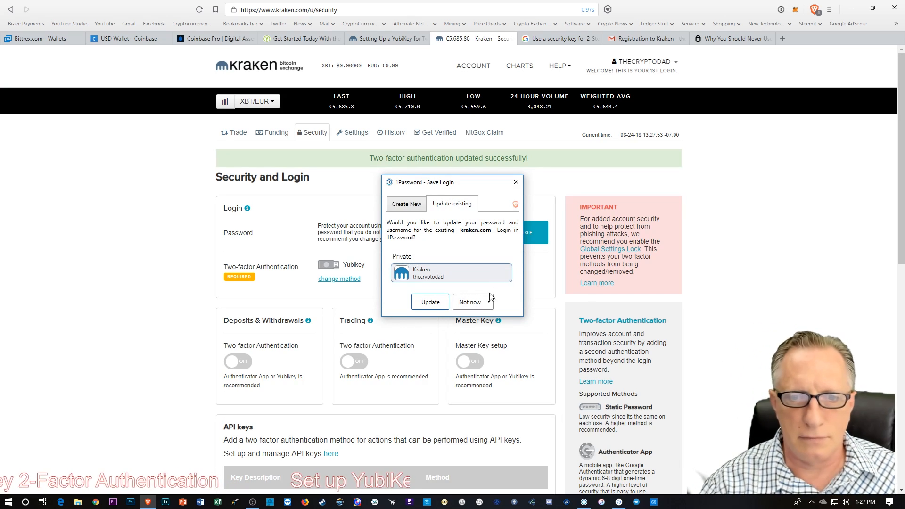
Dismiss the save prompt with Not now, enable Global Settings Lock, and return to Trade
click(471, 301)
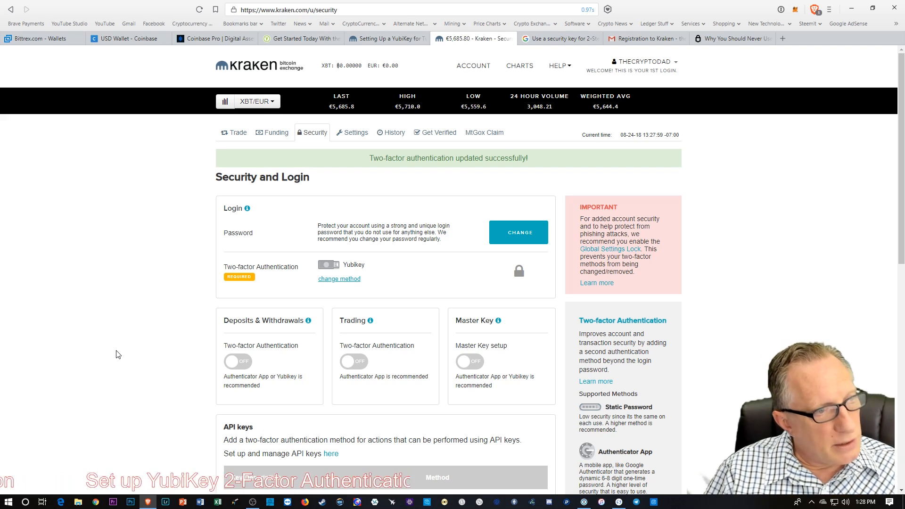
click(351, 132)
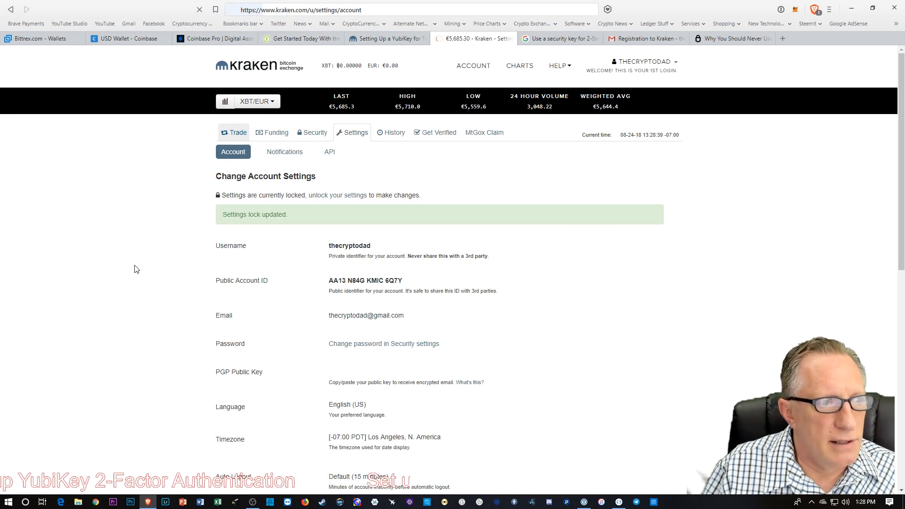
click(233, 132)
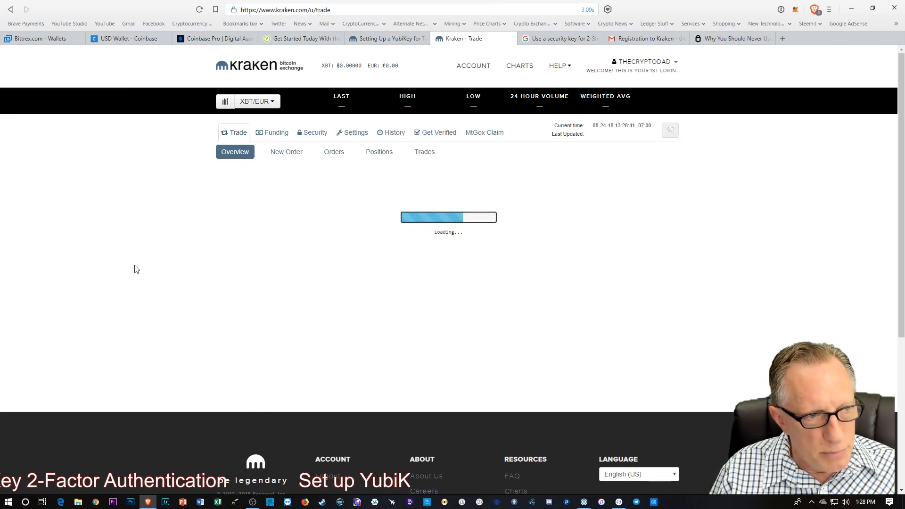